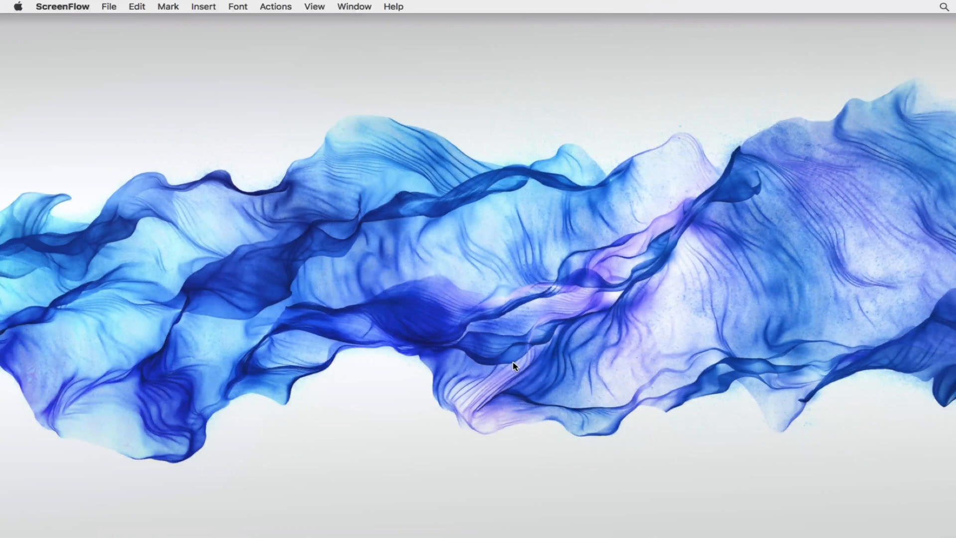
{"action": "mouse_move", "coordinate": [365, 456]}
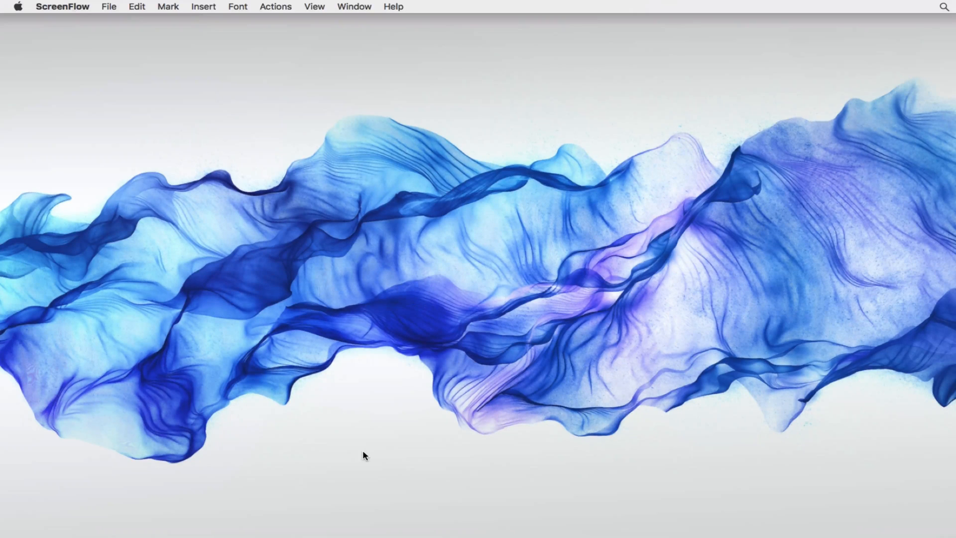
{"action": "mouse_move", "coordinate": [113, 526]}
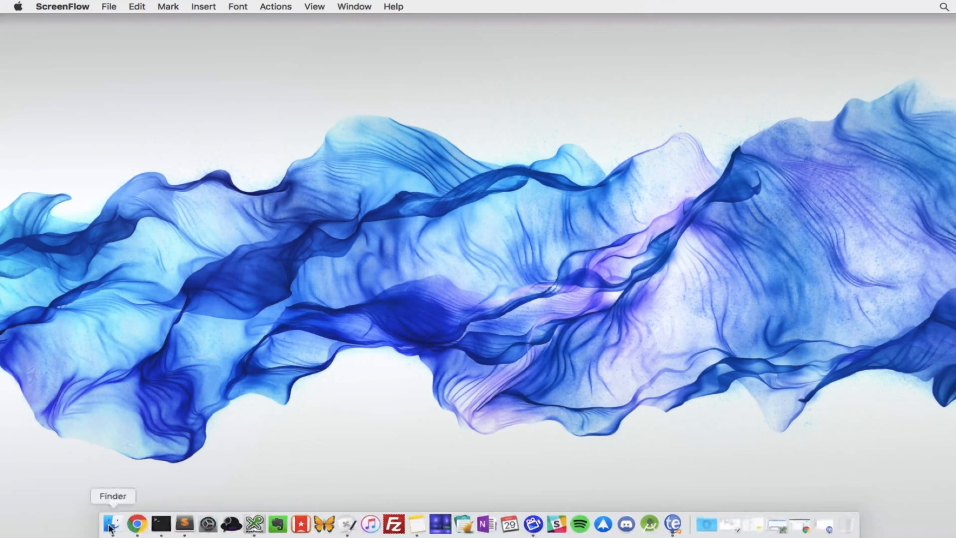
Start a shell session and list local Docker images with `docker images` (empty result)
{"action": "left_click", "coordinate": [159, 522]}
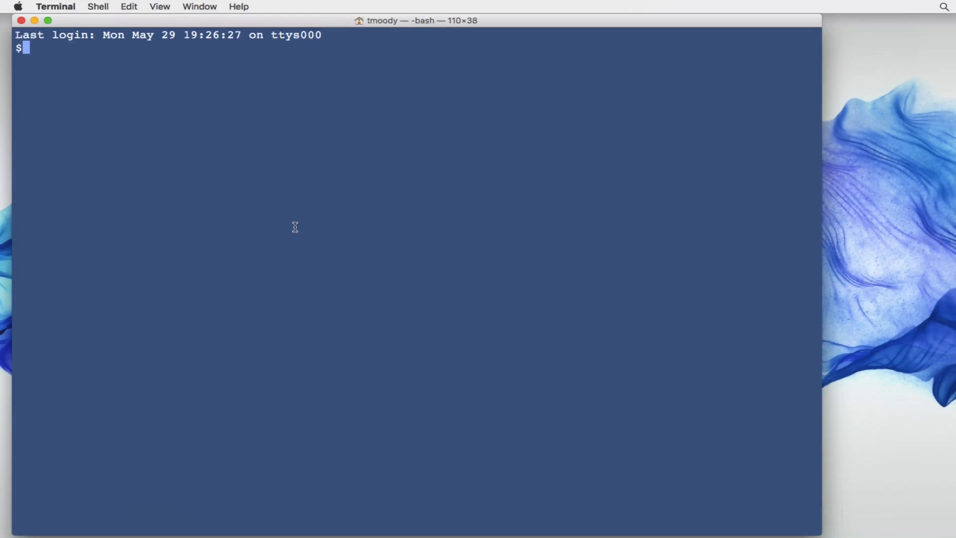
{"action": "type", "text": "docker ima"}
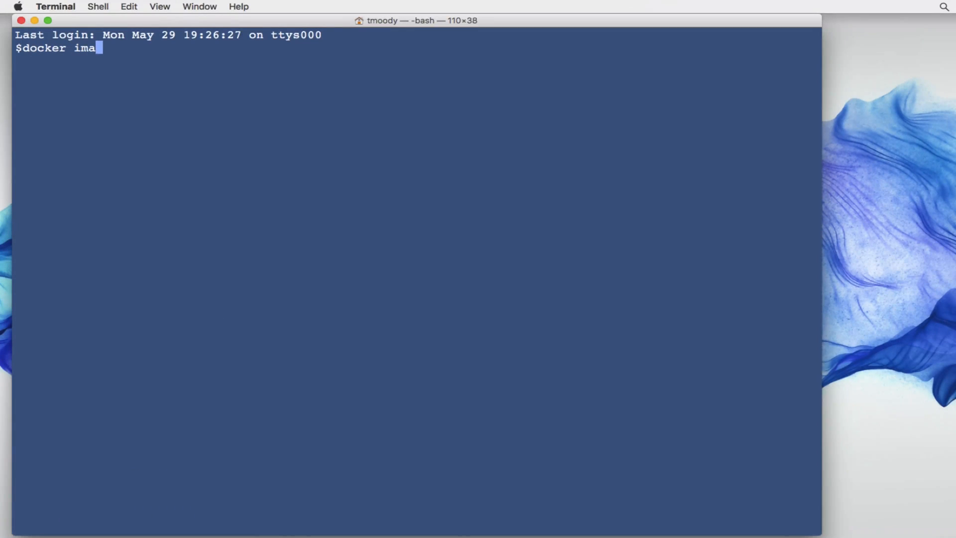
{"action": "type", "text": "ges"}
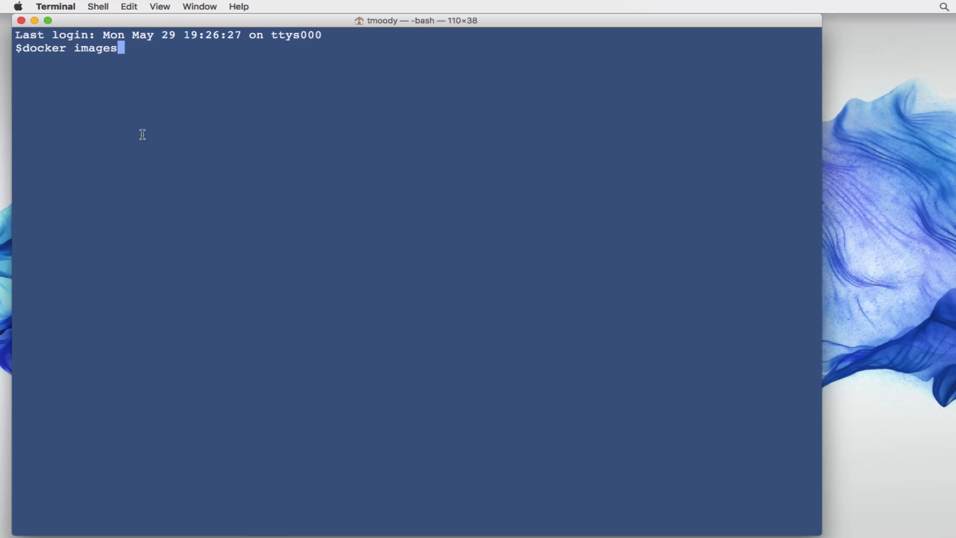
{"action": "mouse_move", "coordinate": [68, 52]}
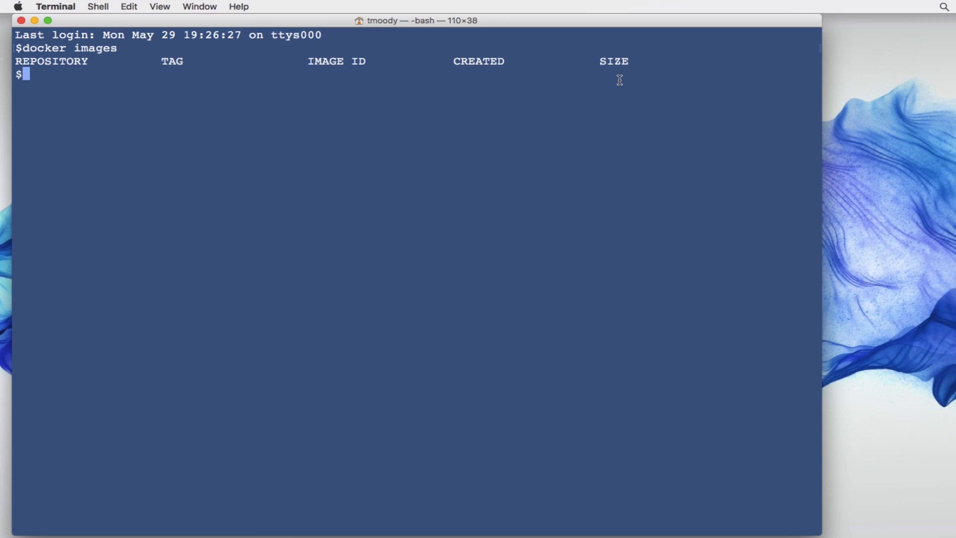
Pull the ubuntu image and list images again, showing ubuntu:latest at 118 MB
{"action": "type", "text": "do"}
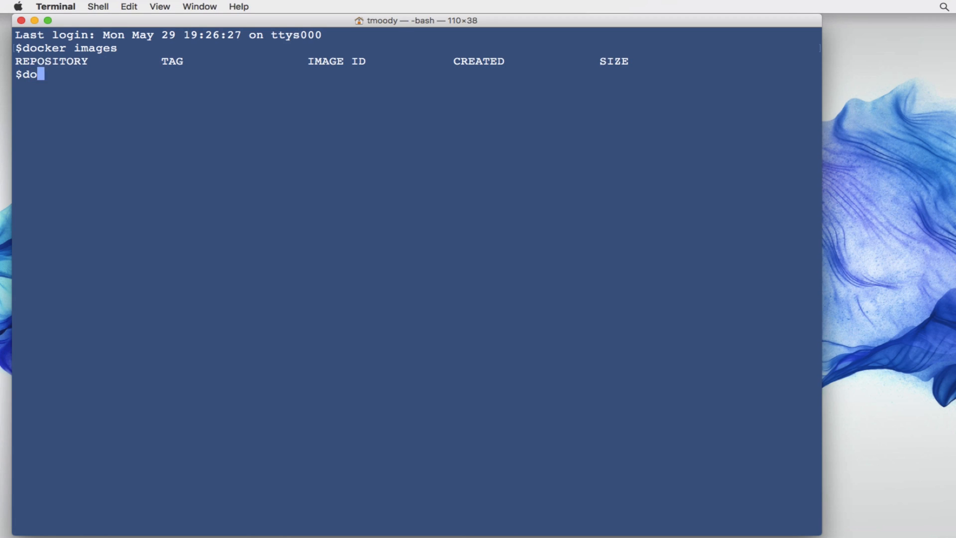
{"action": "type", "text": "cker pull"}
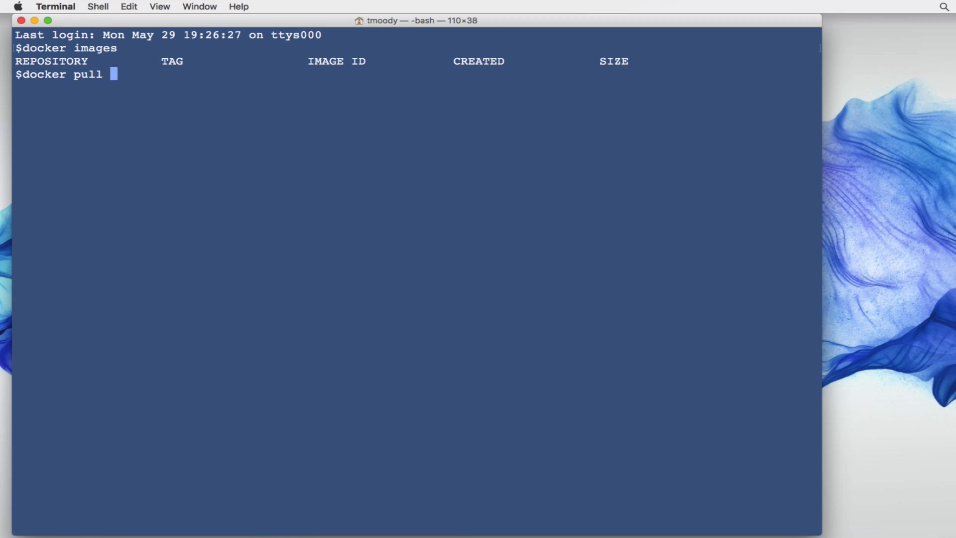
{"action": "type", "text": "ubuntu"}
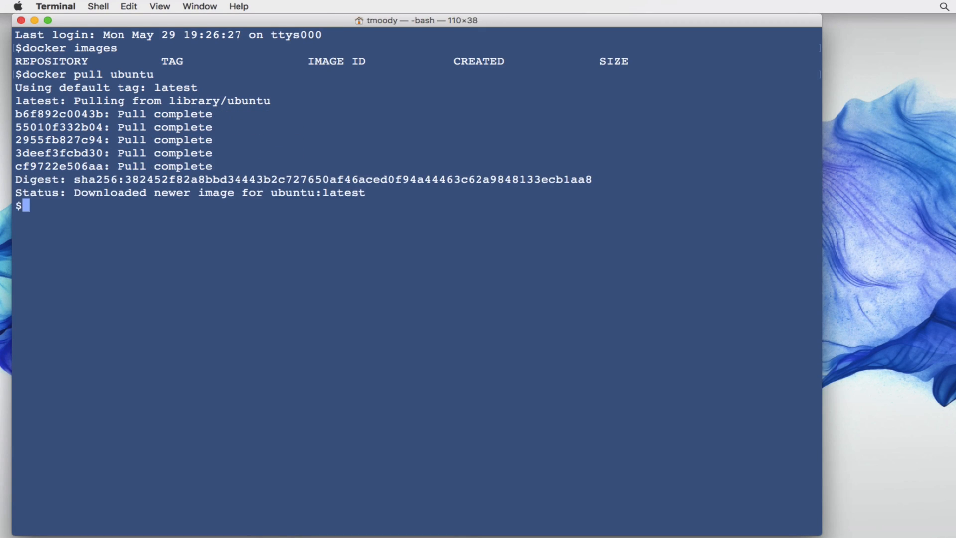
{"action": "type", "text": "docker images"}
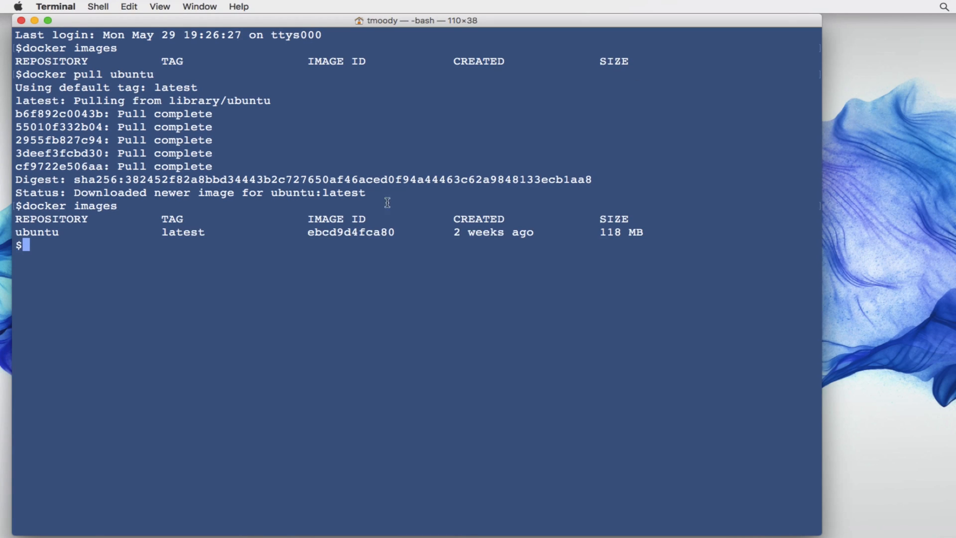
Run a detached interactive ubuntu container with `docker run -it -d ubuntu`
{"action": "type", "text": "docker"}
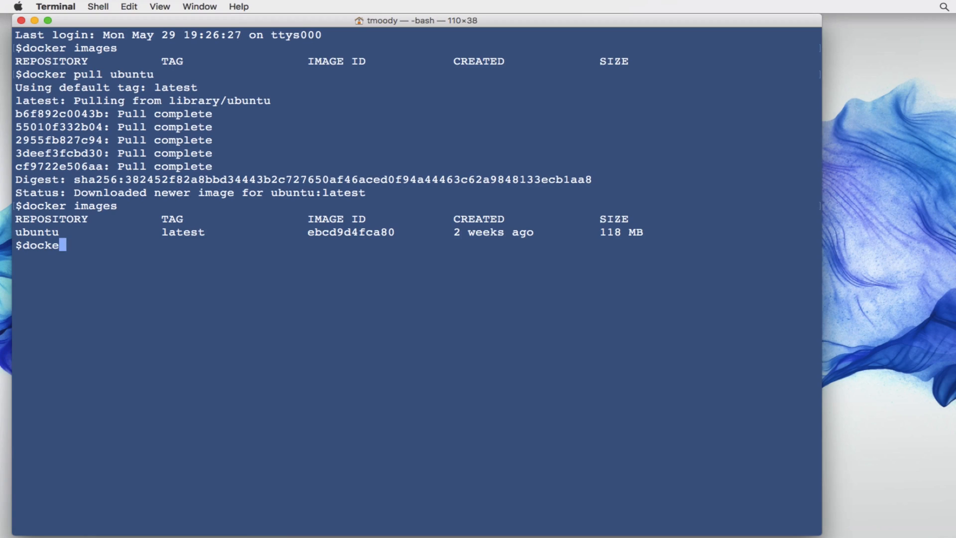
{"action": "type", "text": "r"}
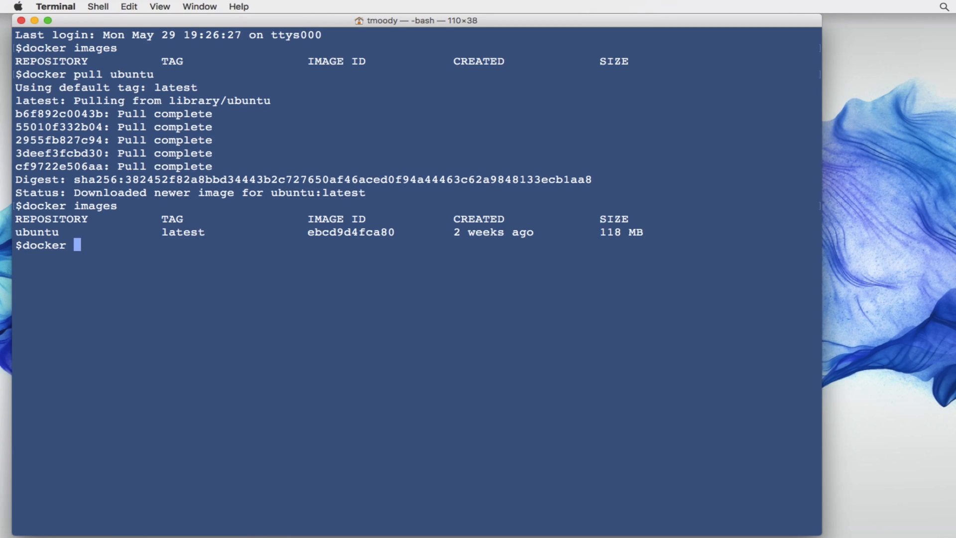
{"action": "type", "text": "run -it"}
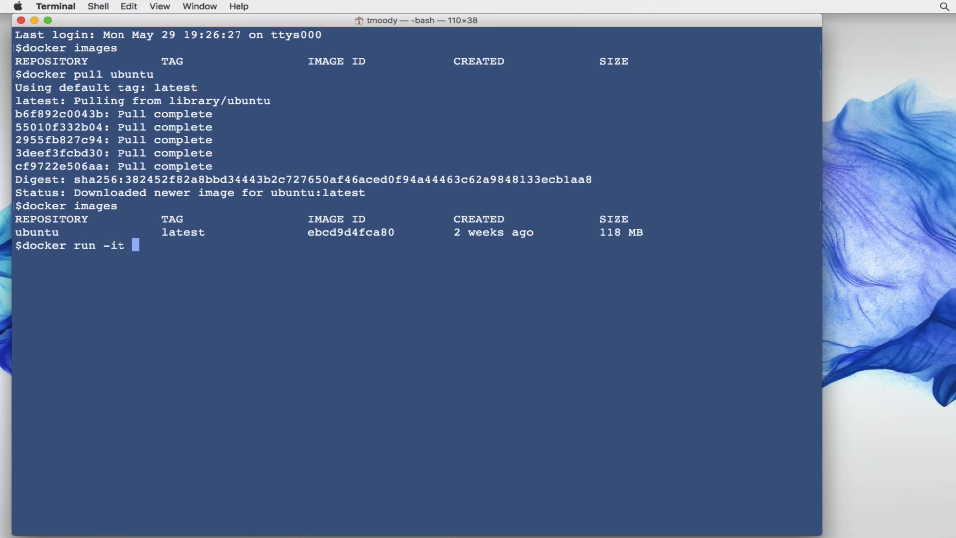
{"action": "type", "text": "-d"}
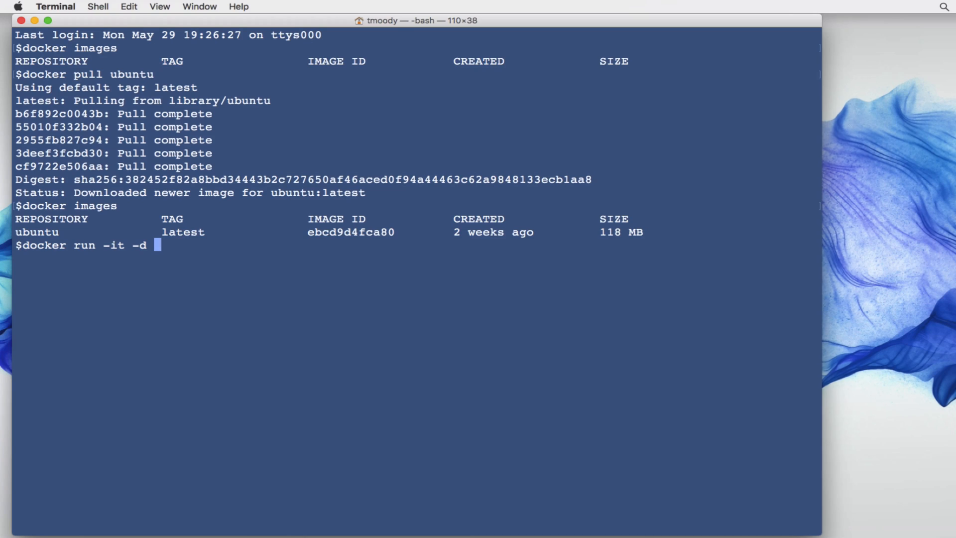
{"action": "type", "text": "ubuntu"}
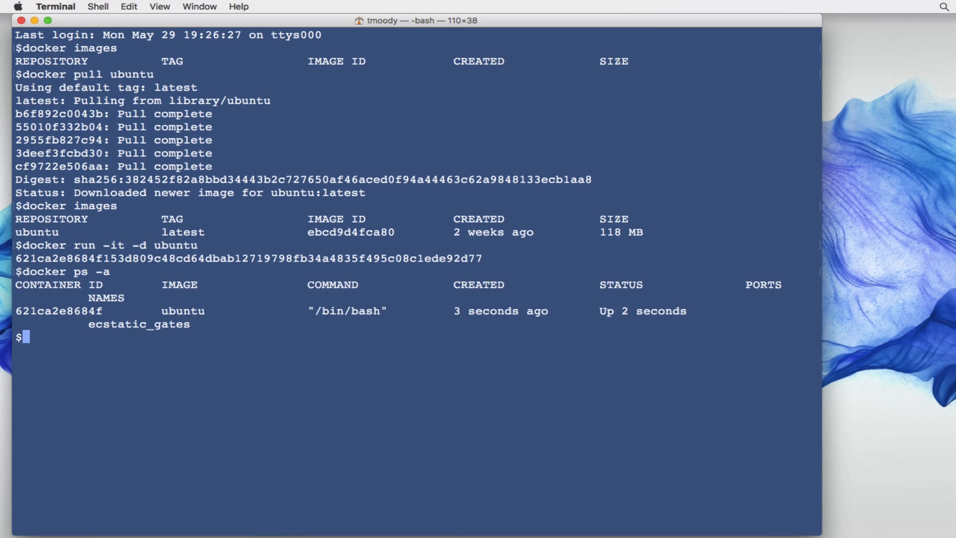
Exec a bash shell inside container 621ca2e8684f after checking it is running
{"action": "type", "text": "docker"}
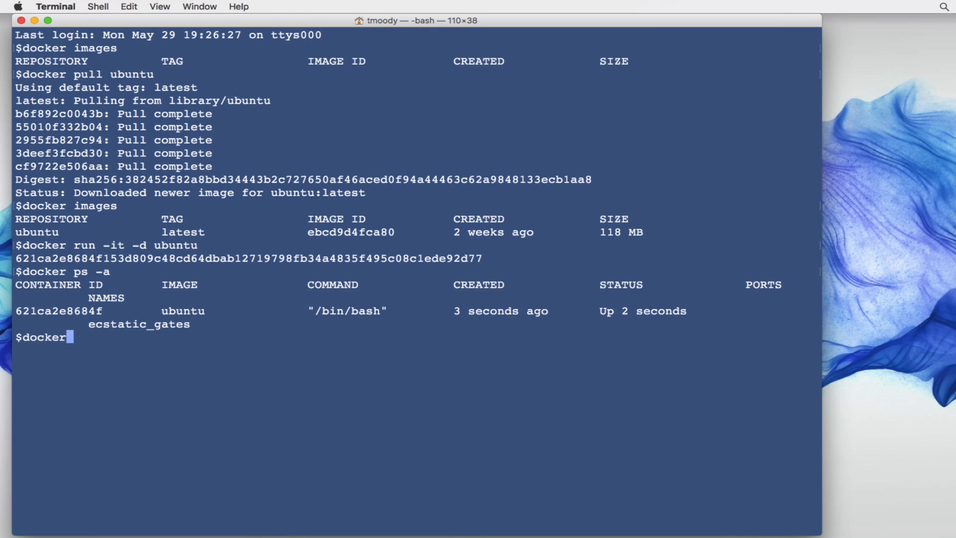
{"action": "type", "text": "exec -it"}
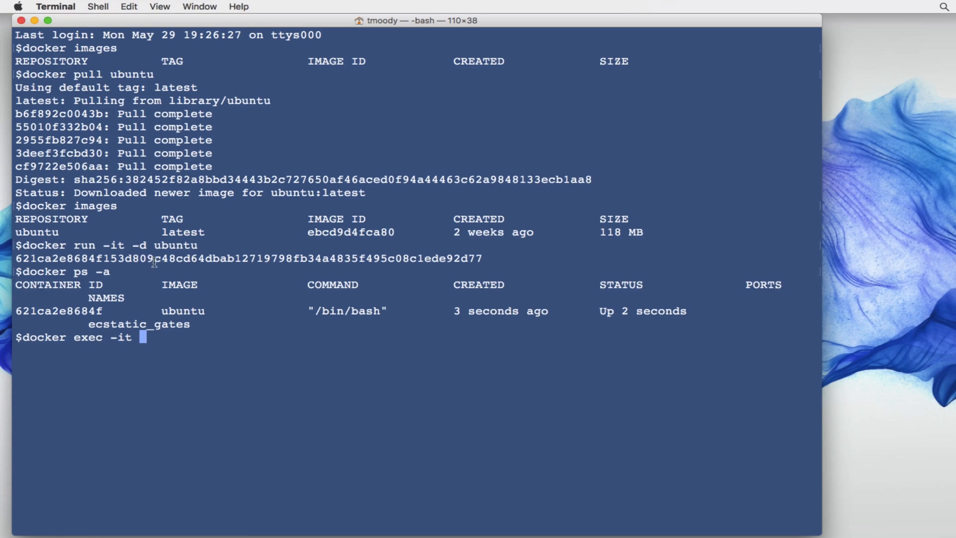
{"action": "double_click", "coordinate": [60, 310]}
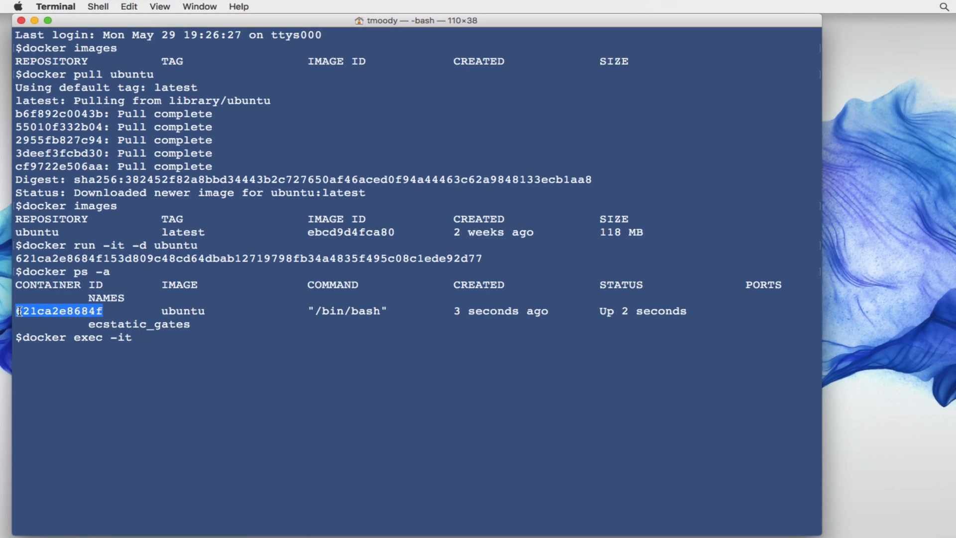
{"action": "type", "text": "621ca2e8684f bash"}
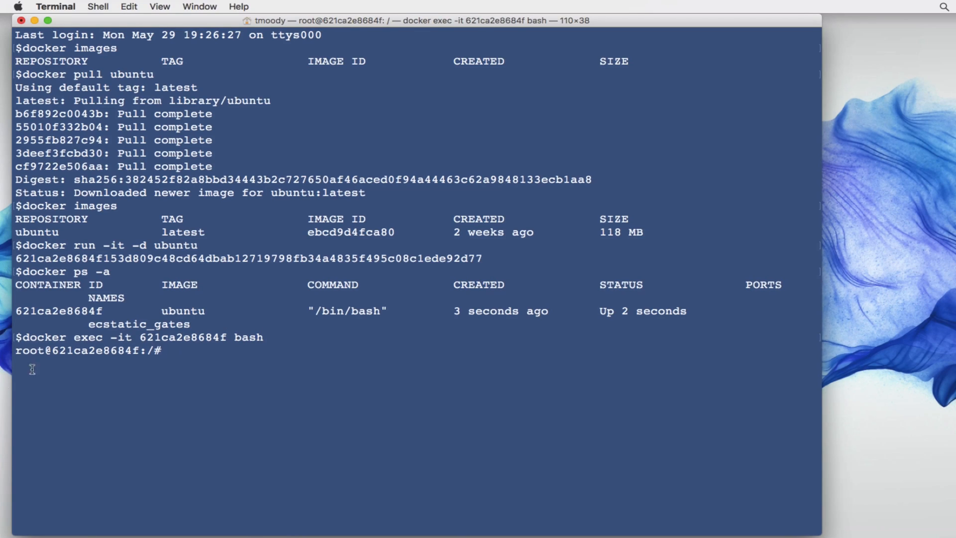
List the container root, make test-directory with mkdir, and list again to confirm it
{"action": "left_click_drag", "start_coordinate": [52, 349], "coordinate": [126, 350]}
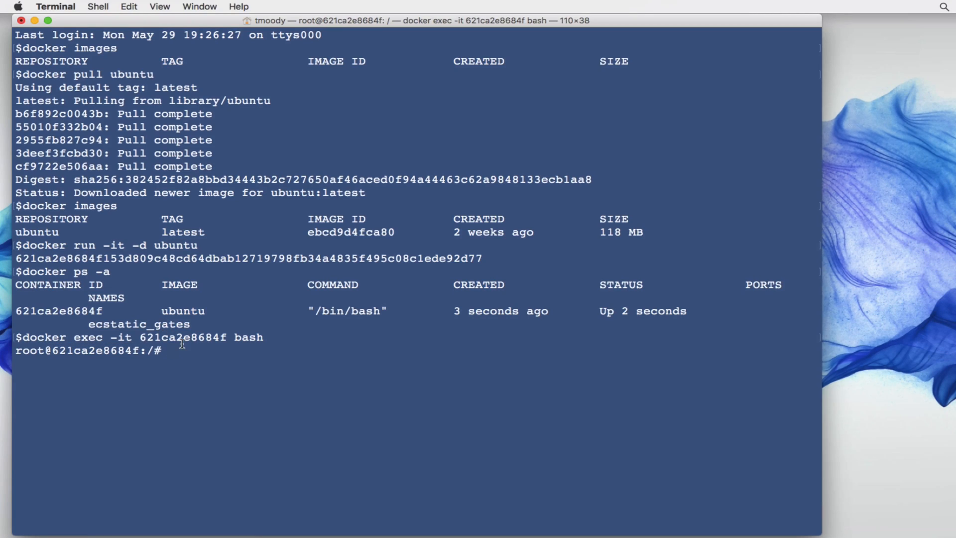
{"action": "type", "text": "ls"}
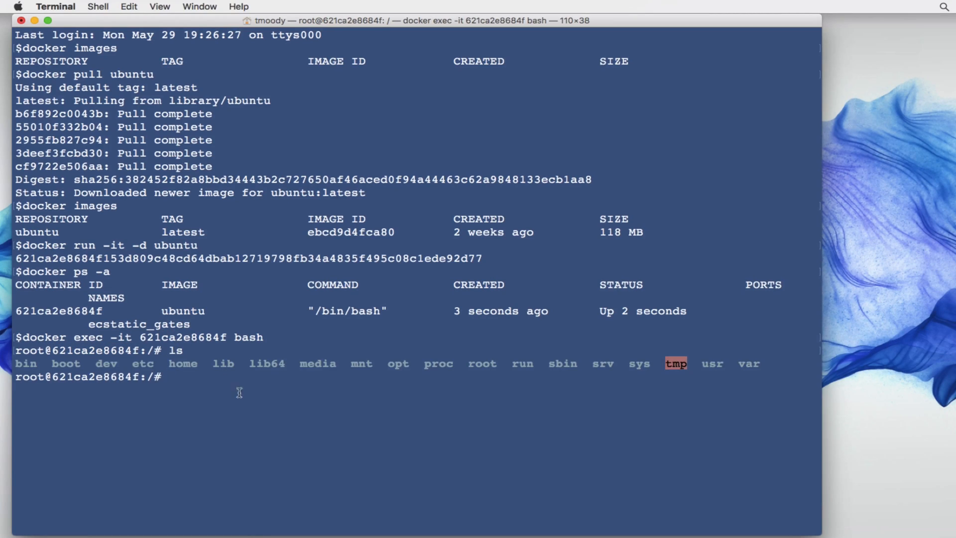
{"action": "mouse_move", "coordinate": [245, 374]}
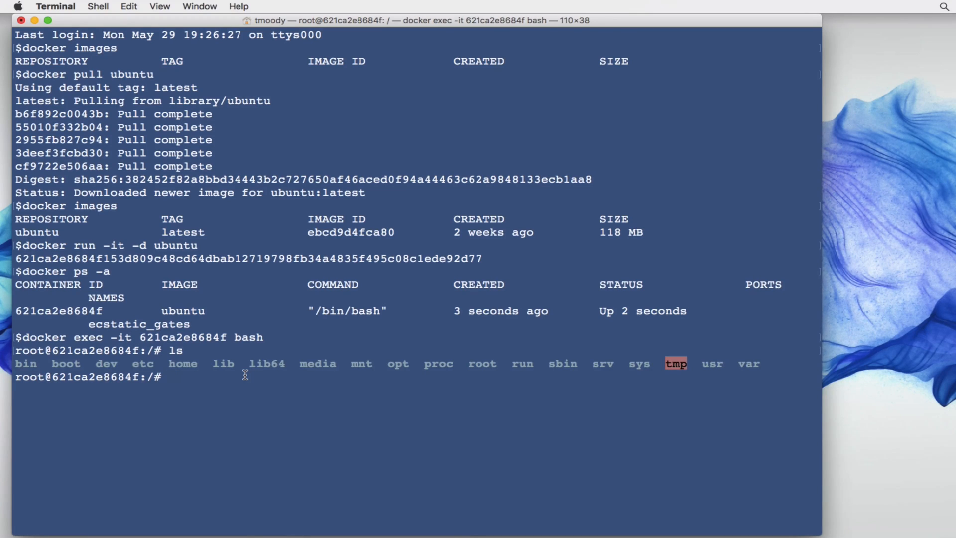
{"action": "type", "text": "mk"}
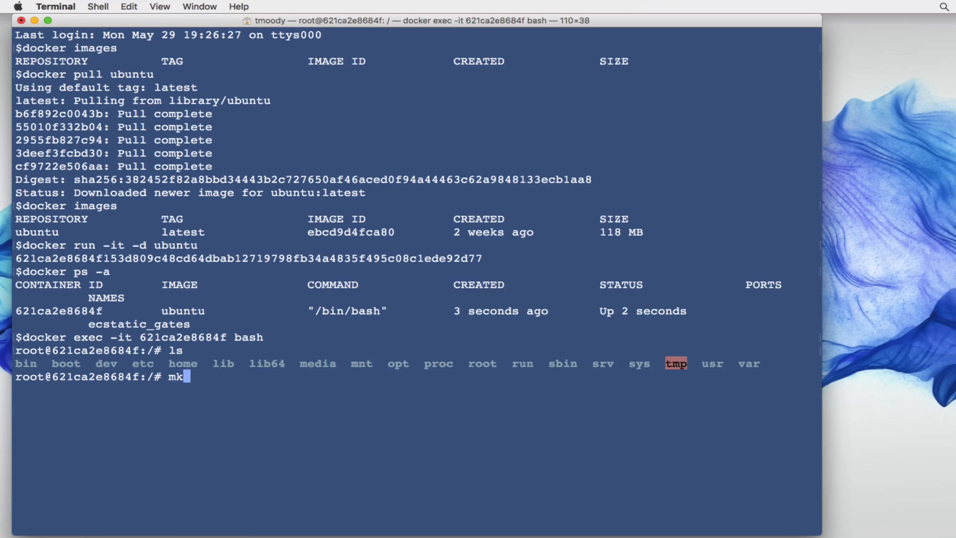
{"action": "type", "text": "dir"}
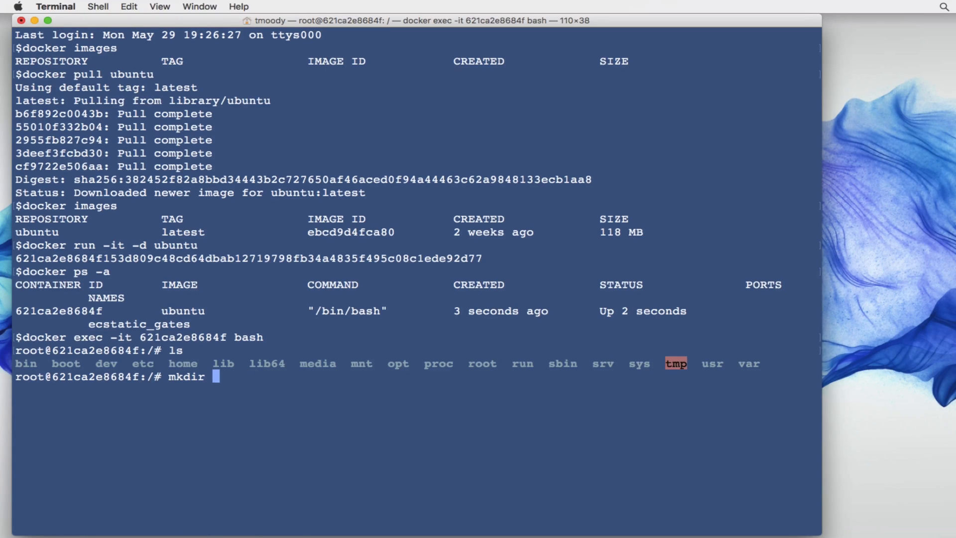
{"action": "type", "text": "test-"}
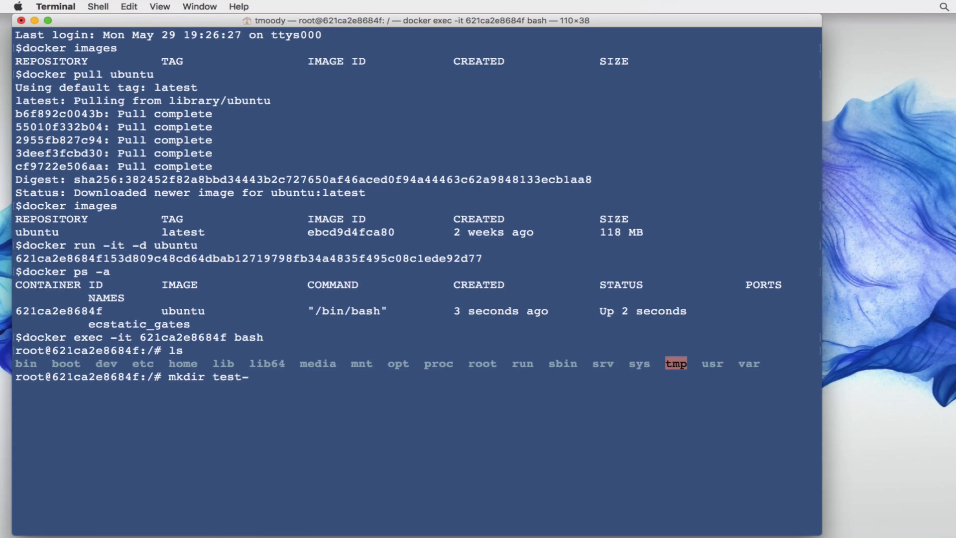
{"action": "type", "text": "directory"}
{"action": "type", "text": "ls"}
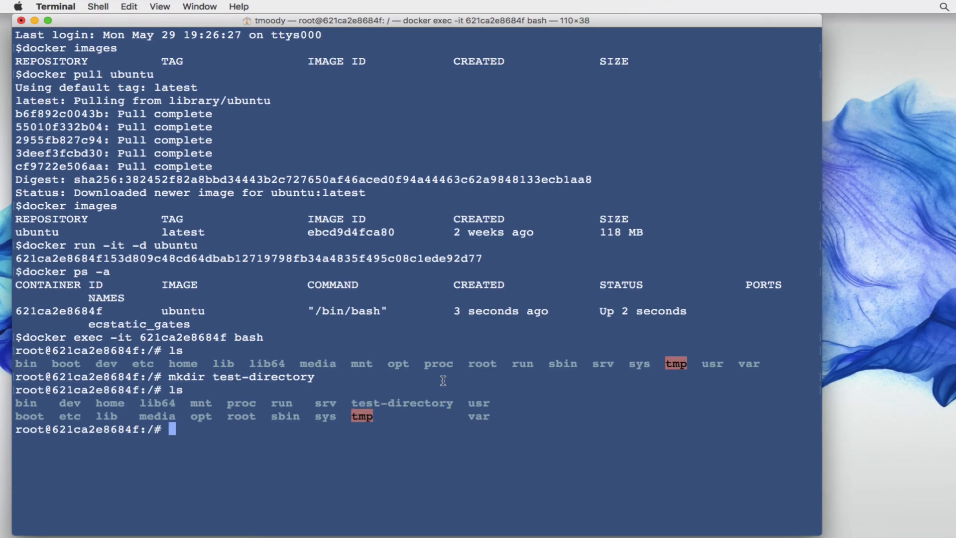
Exit the container shell and confirm with `docker ps -a` that it is still up
{"action": "type", "text": "exit"}
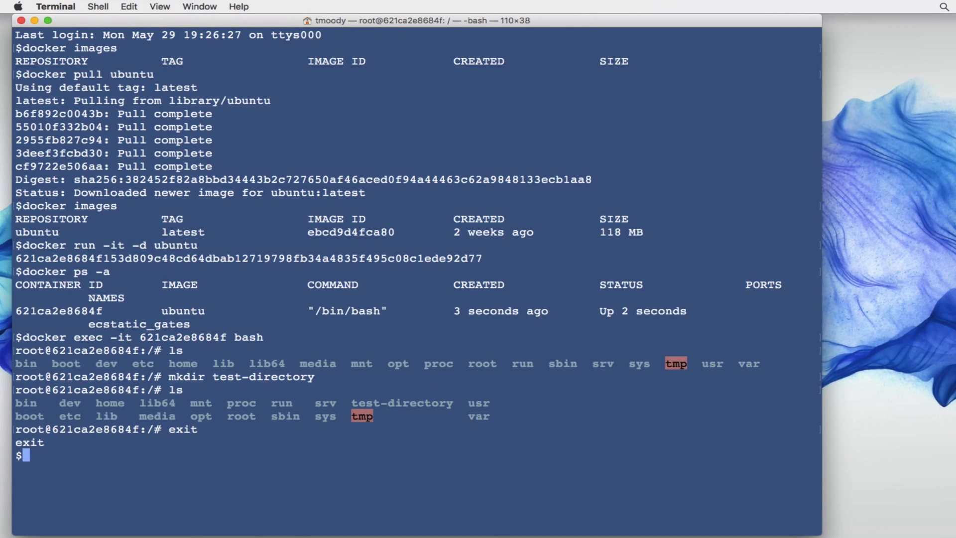
{"action": "type", "text": "docker ps -a"}
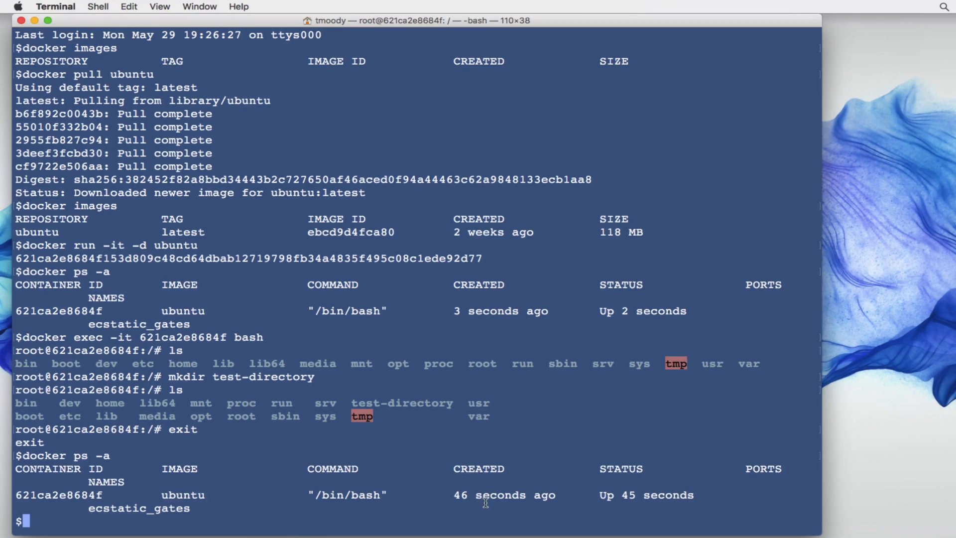
{"action": "mouse_move", "coordinate": [226, 472]}
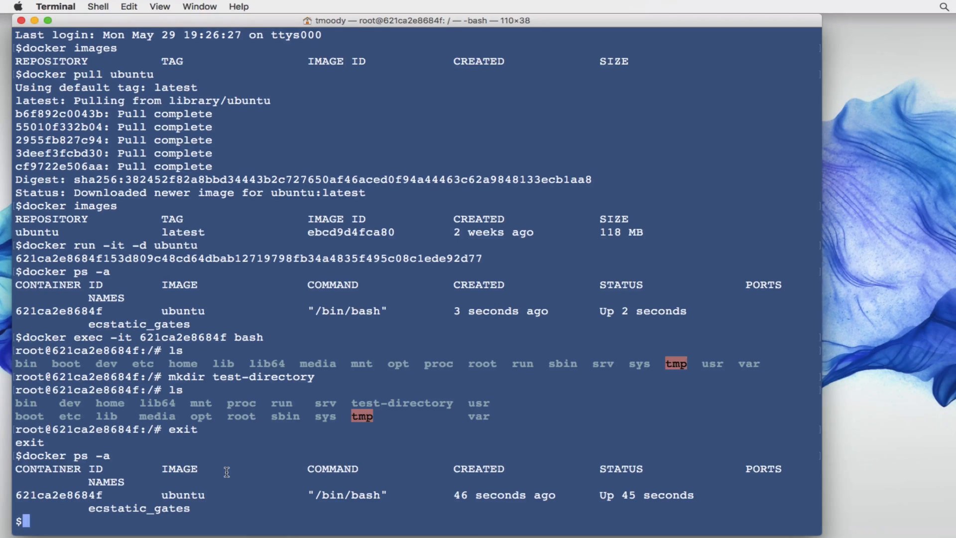
{"action": "mouse_move", "coordinate": [111, 477]}
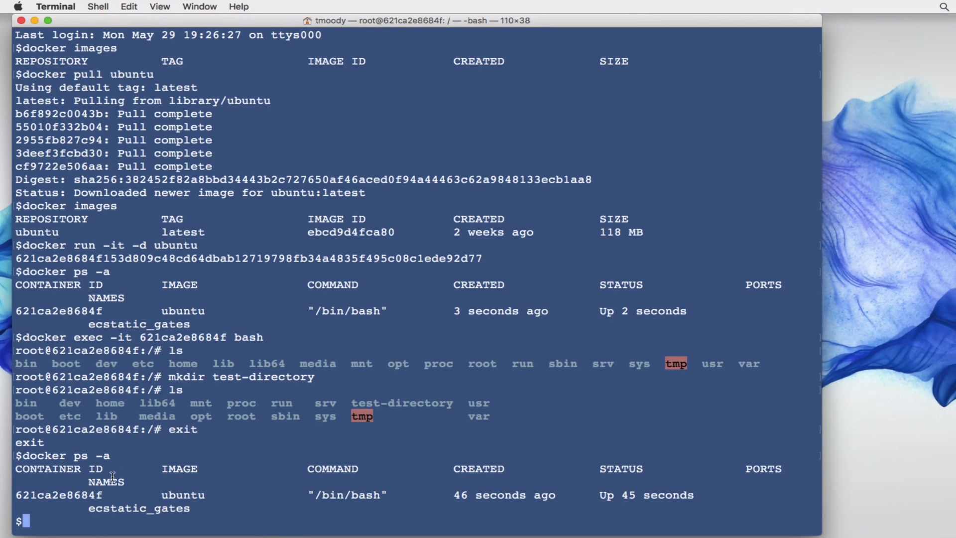
{"action": "type", "text": "docker"}
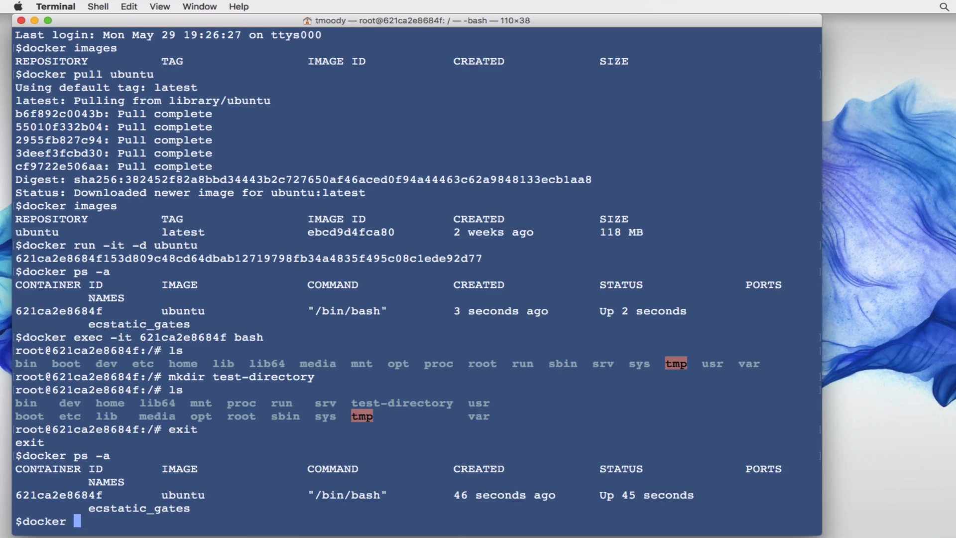
Commit container 621ca2e8684f as macgyvertechnology/test-image-123:2
{"action": "type", "text": "commit"}
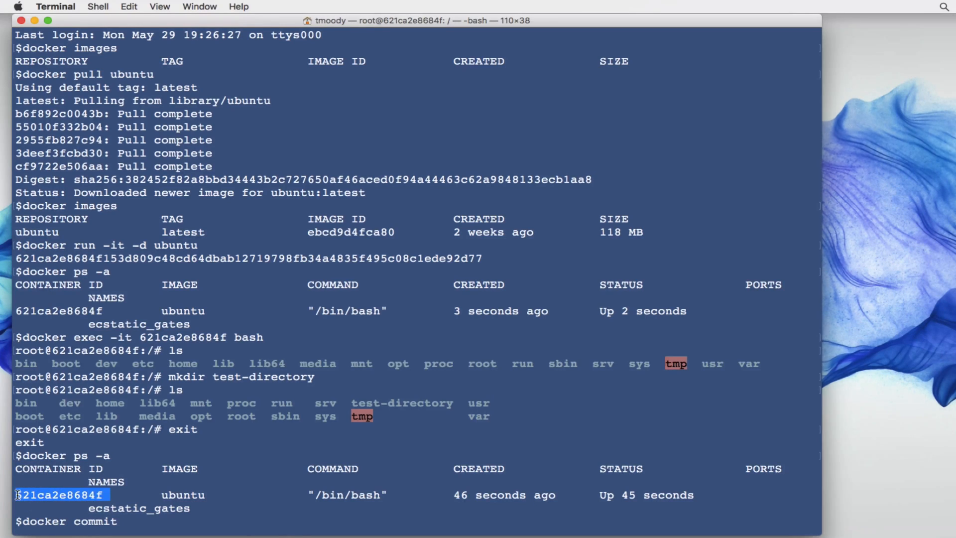
{"action": "type", "text": "621ca2e8684f"}
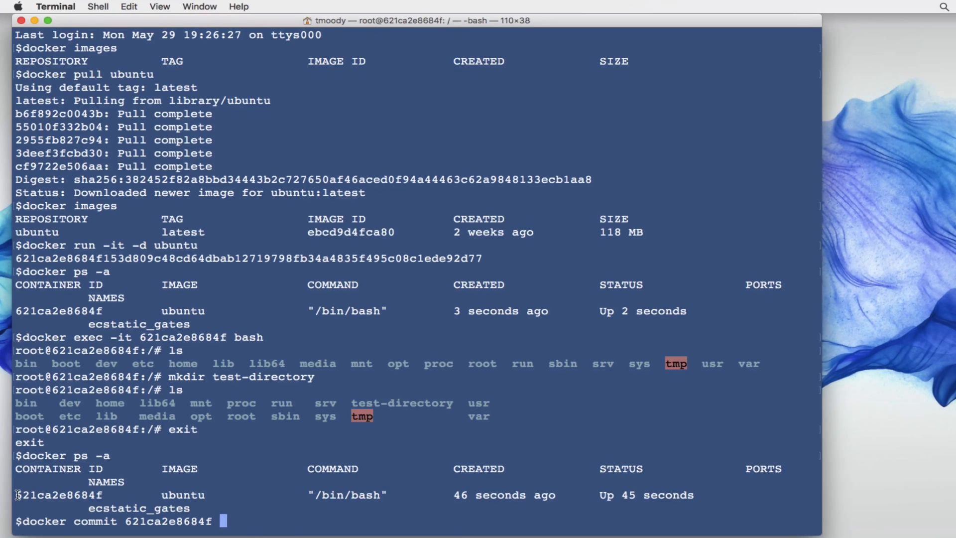
{"action": "type", "text": "macgyvertechnology"}
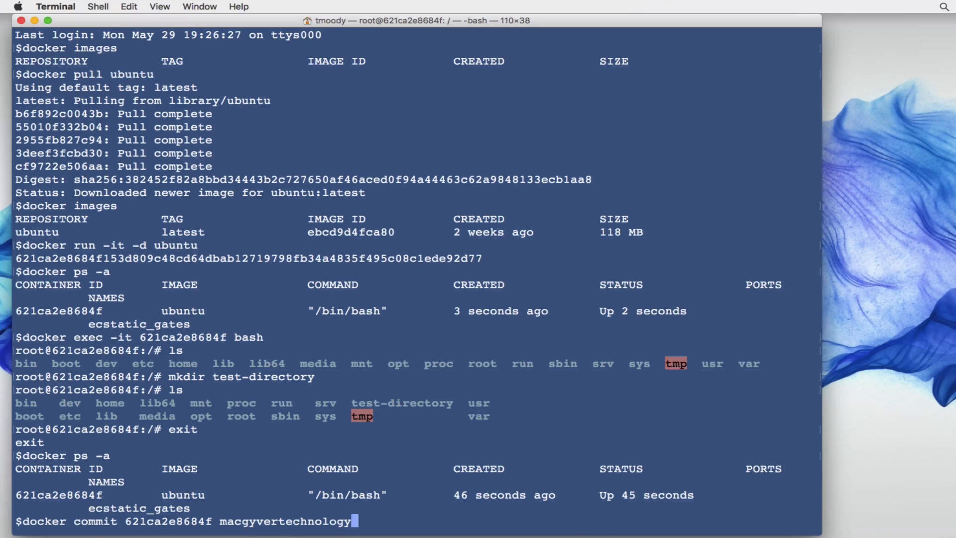
{"action": "type", "text": "/"}
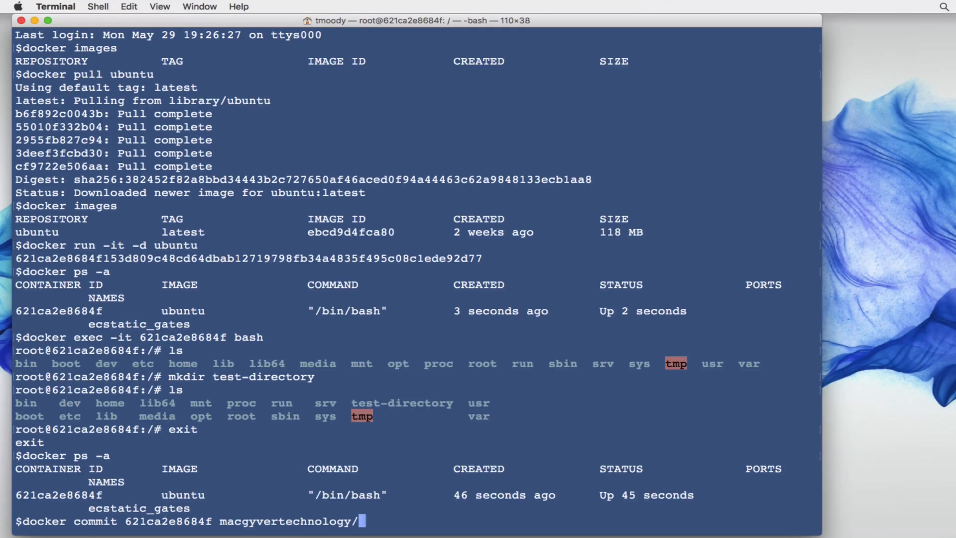
{"action": "type", "text": "test"}
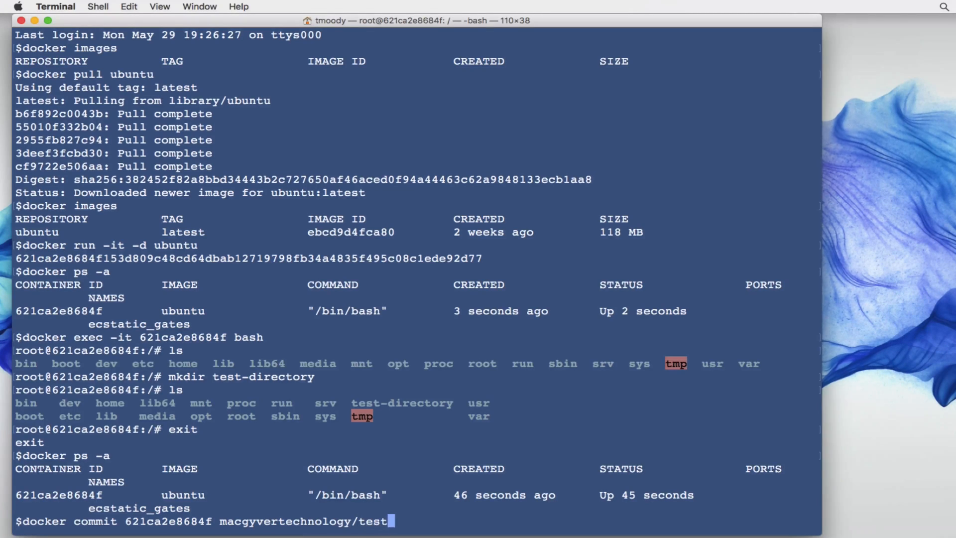
{"action": "type", "text": "-image"}
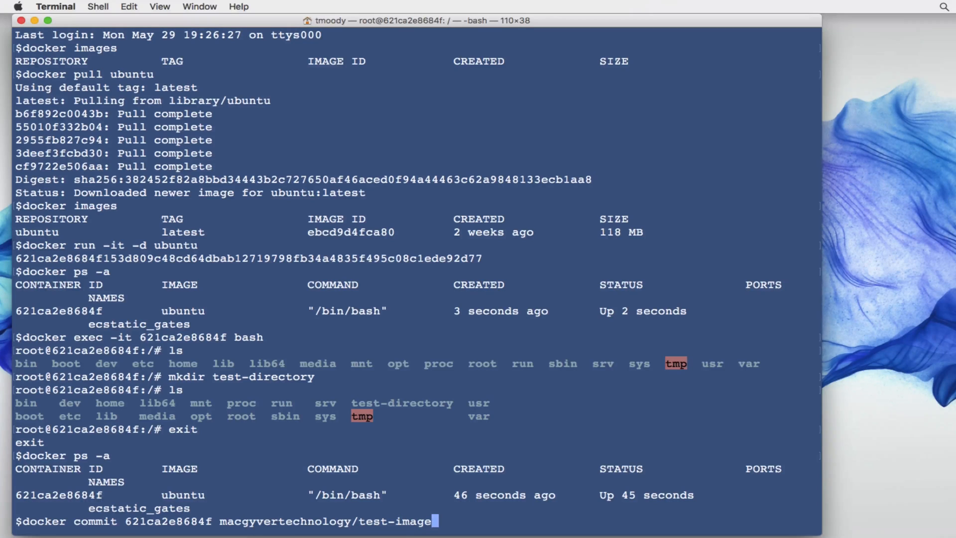
{"action": "type", "text": "-12"}
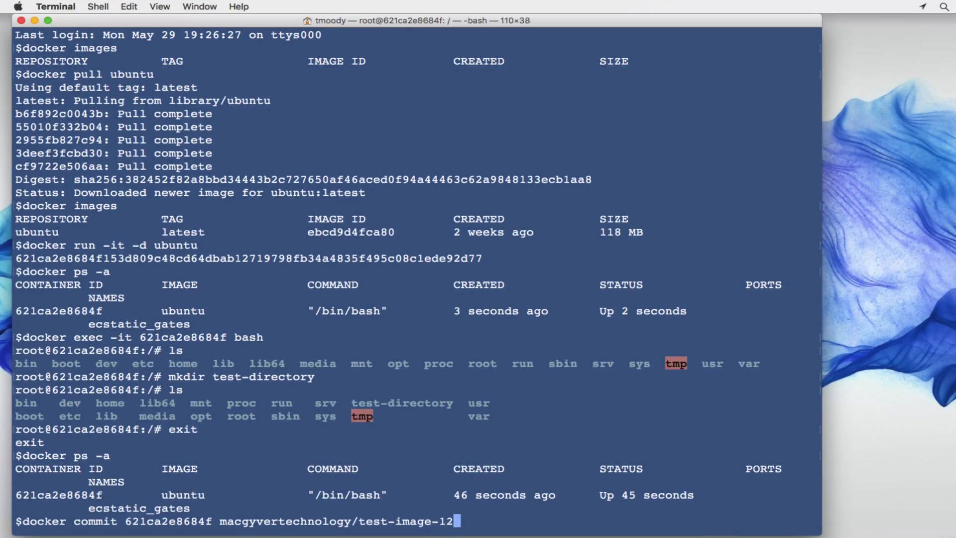
{"action": "type", "text": "3"}
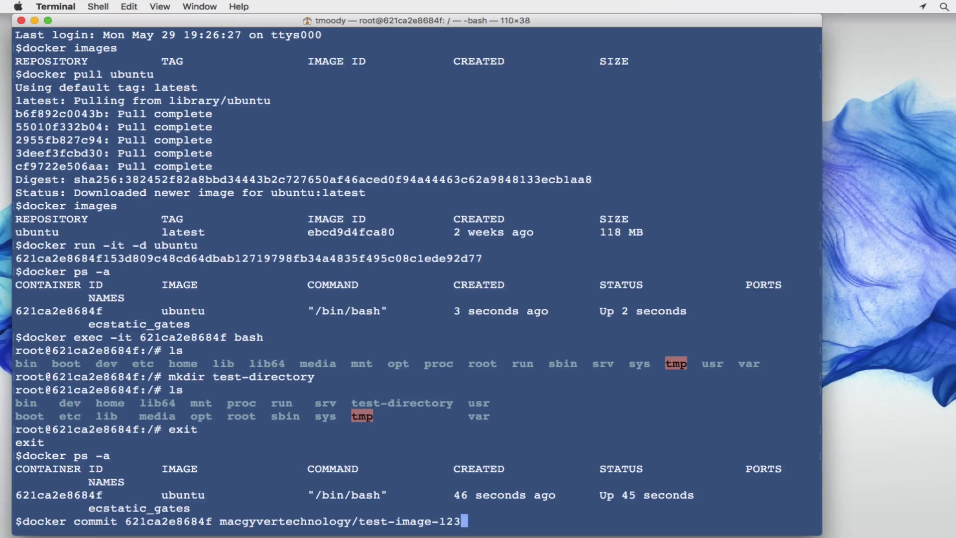
{"action": "type", "text": ":"}
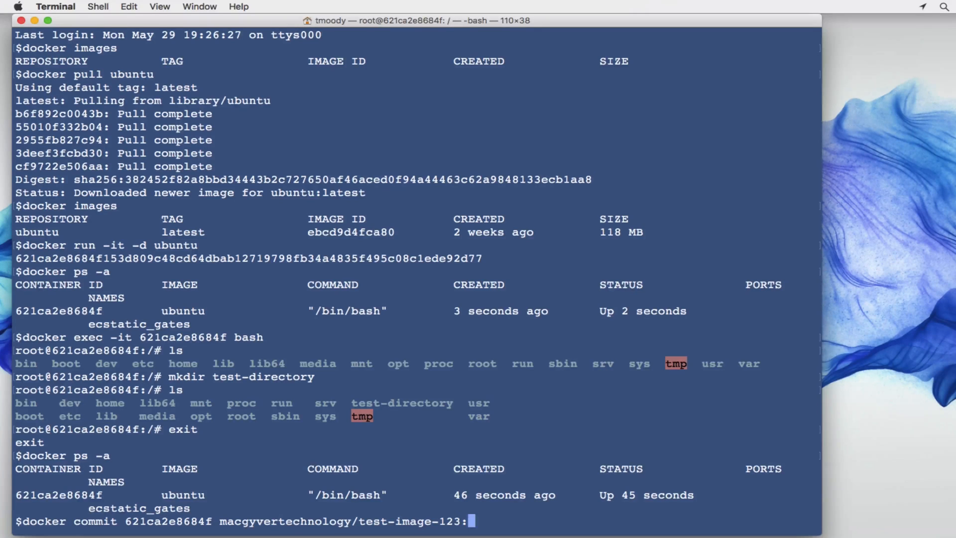
{"action": "type", "text": "2"}
{"action": "type", "text": "docker images"}
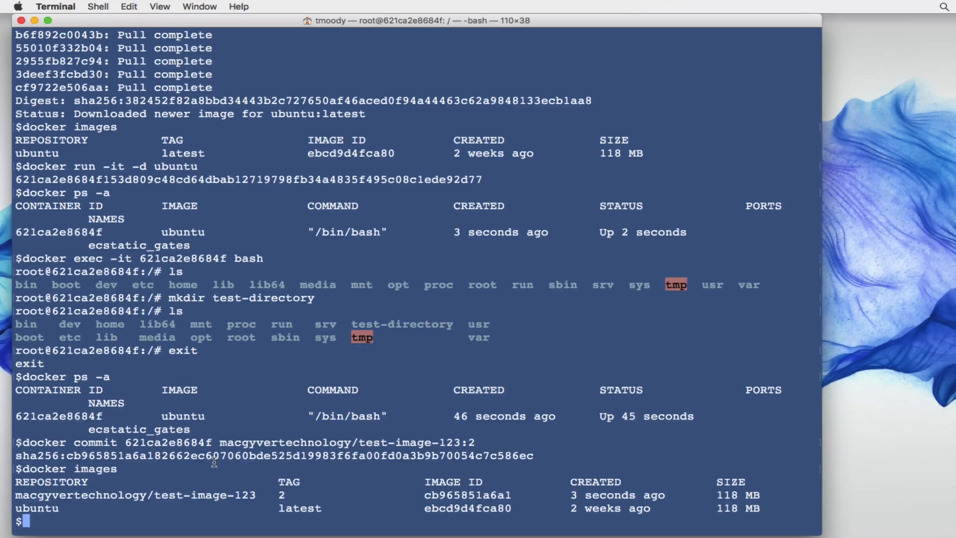
{"action": "mouse_move", "coordinate": [227, 491]}
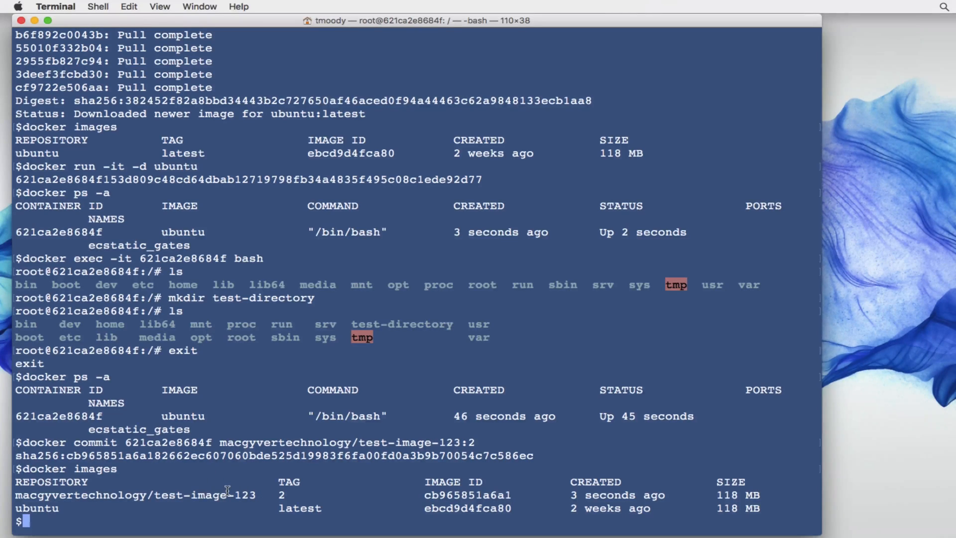
Push macgyvertechnology/test-image-123:2 to Docker Hub, which fails with access denied
{"action": "type", "text": "docker push"}
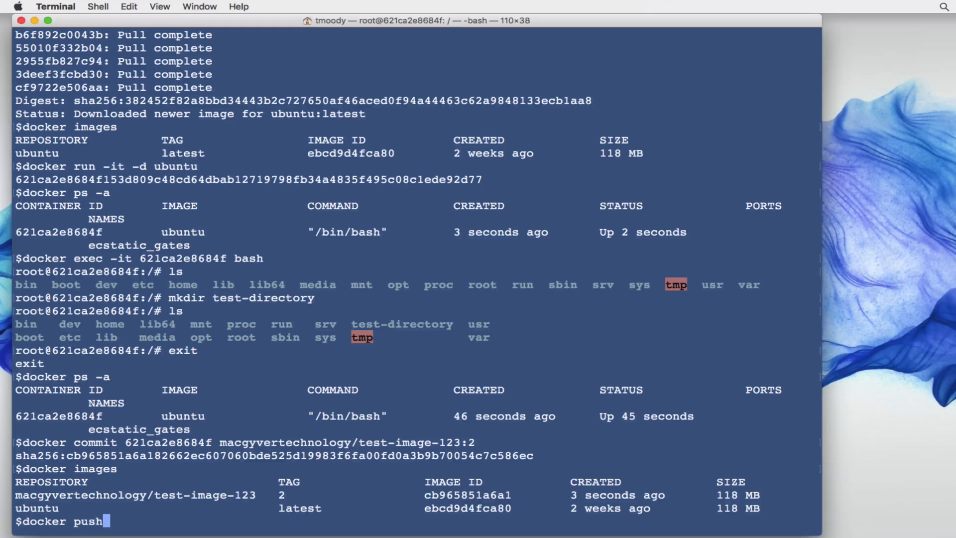
{"action": "double_click", "coordinate": [152, 495]}
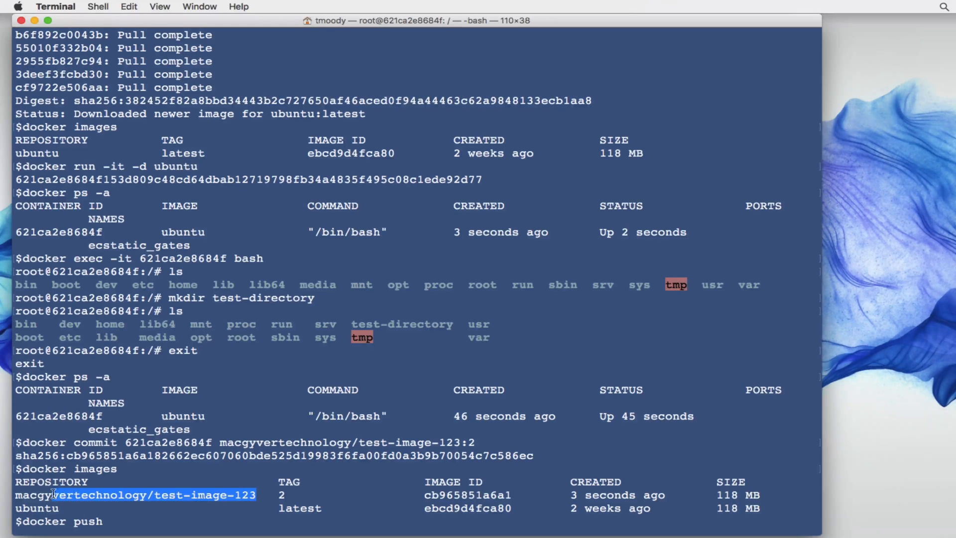
{"action": "type", "text": "macgyvertechnology/test-image-123"}
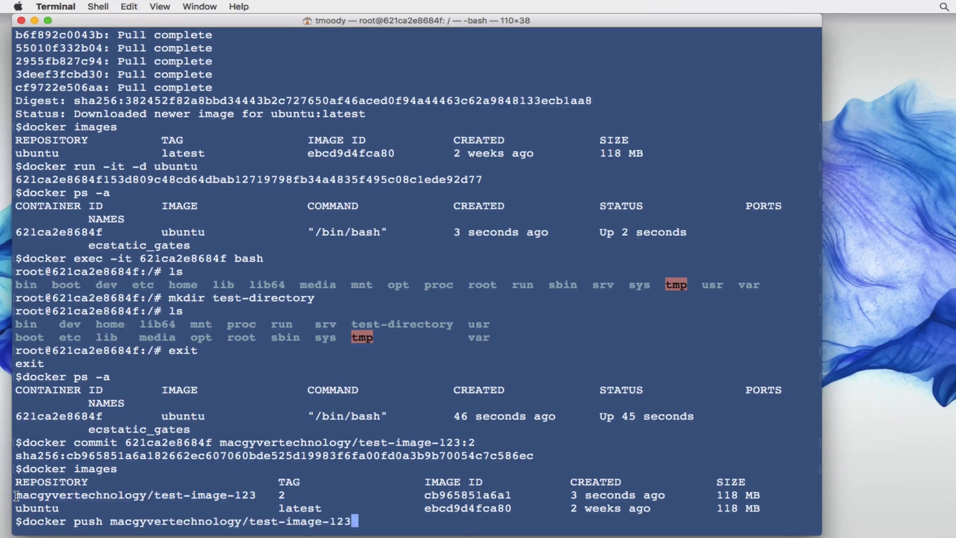
{"action": "type", "text": ":2"}
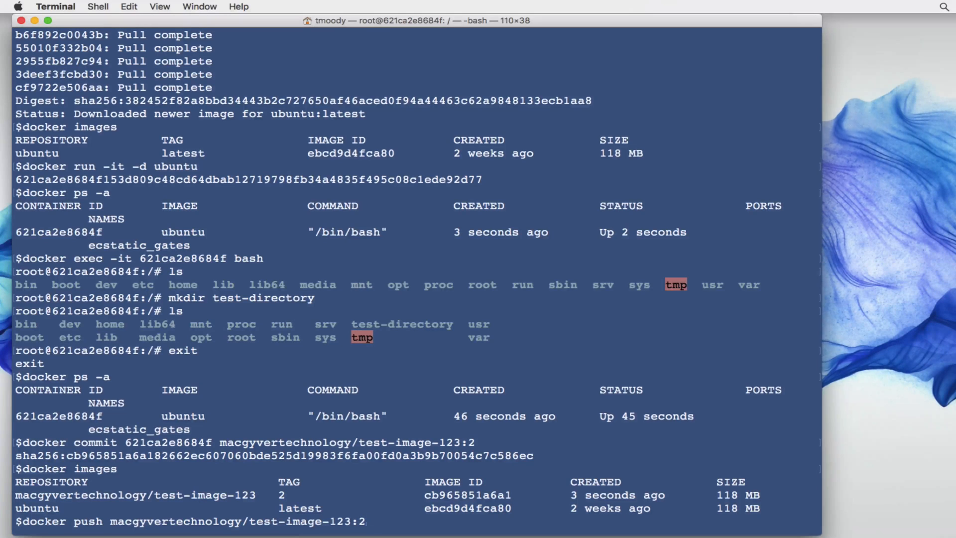
{"action": "key", "text": "Return"}
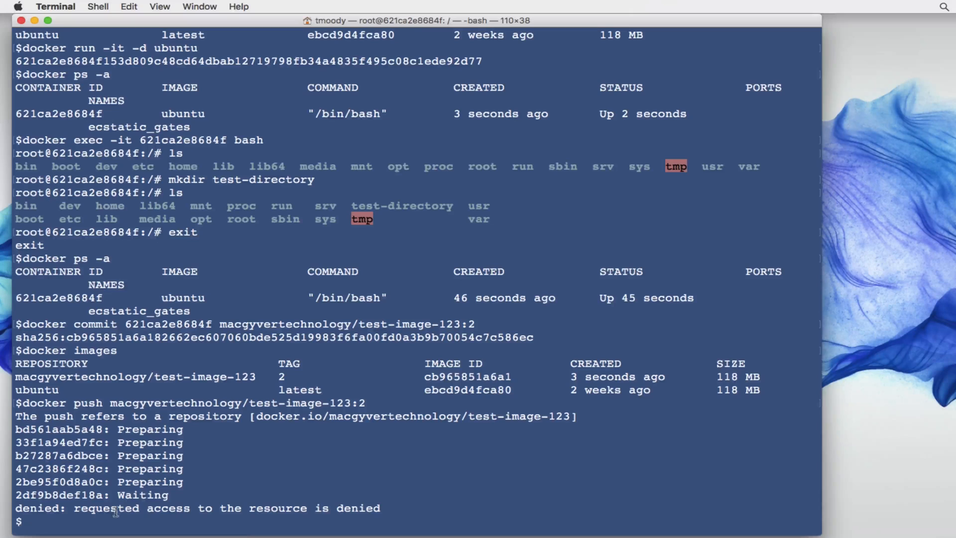
{"action": "mouse_move", "coordinate": [341, 505]}
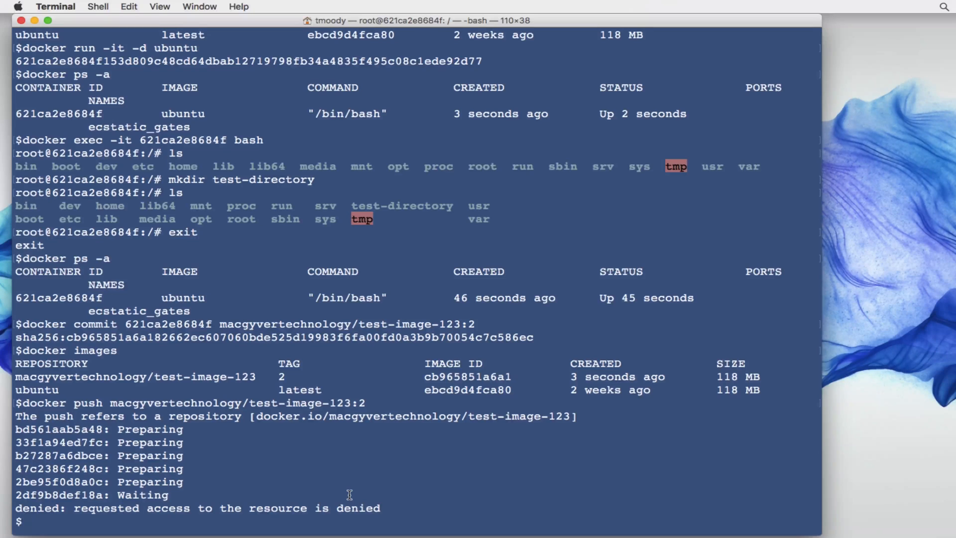
{"action": "type", "text": "d"}
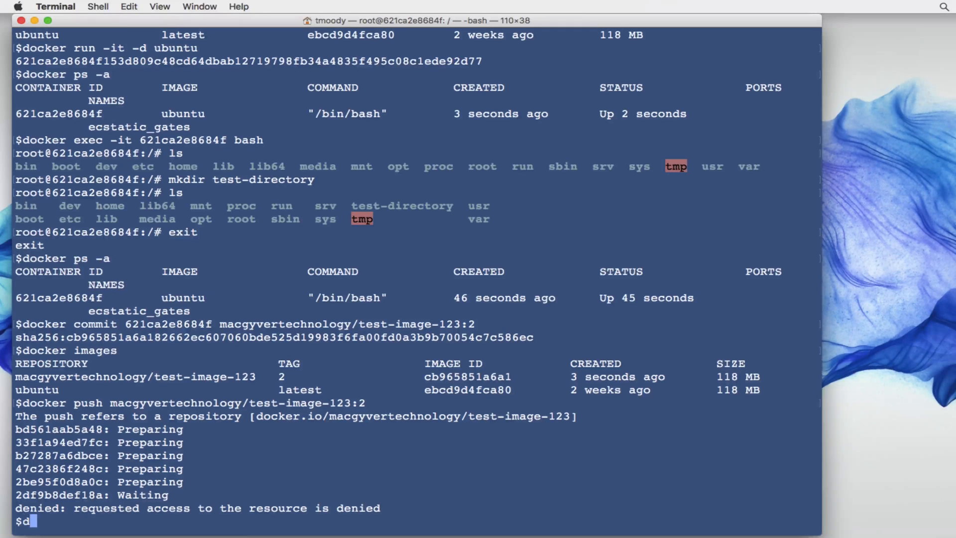
Log in to Docker Hub as macgyvertechnology and re-push test-image-123:2 successfully
{"action": "type", "text": "ocker login"}
{"action": "type", "text": "macg"}
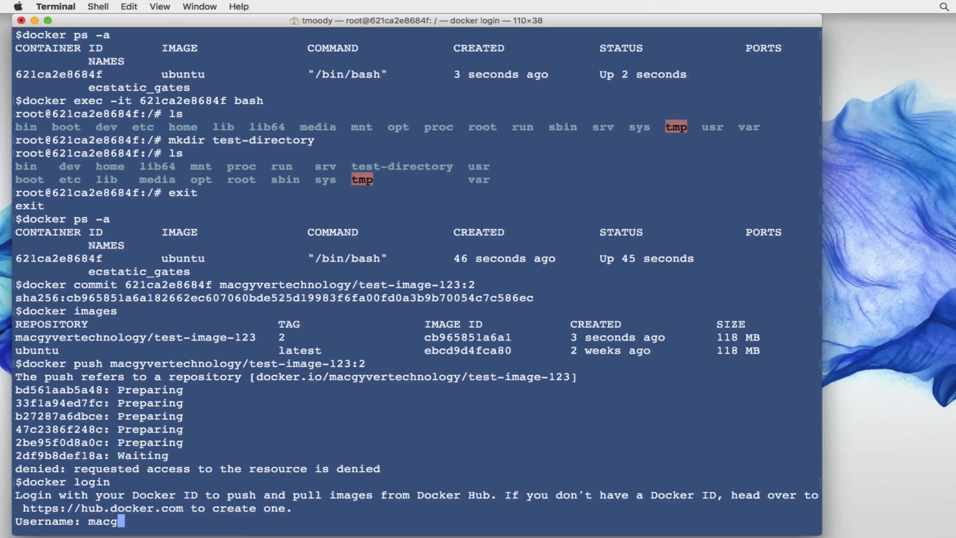
{"action": "type", "text": "yvertechnol"}
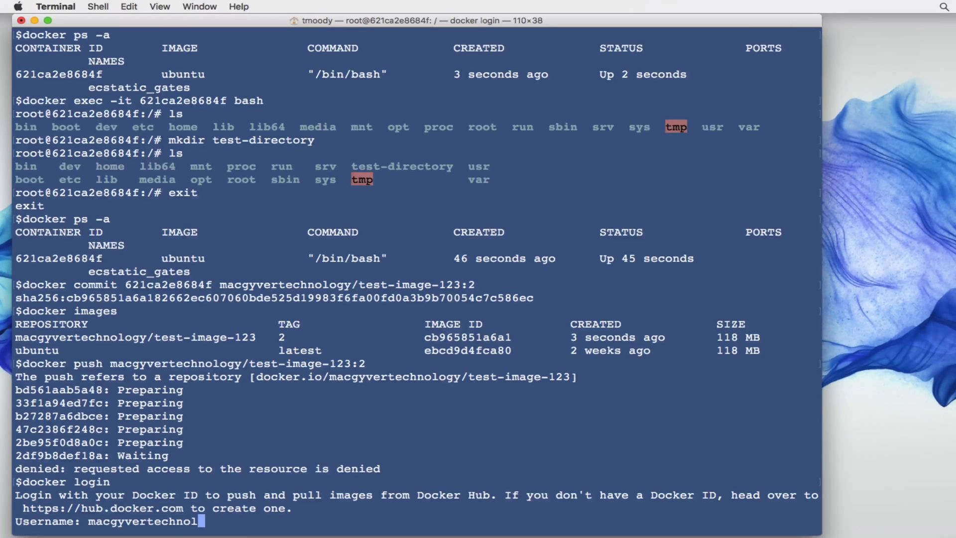
{"action": "key", "text": "enter"}
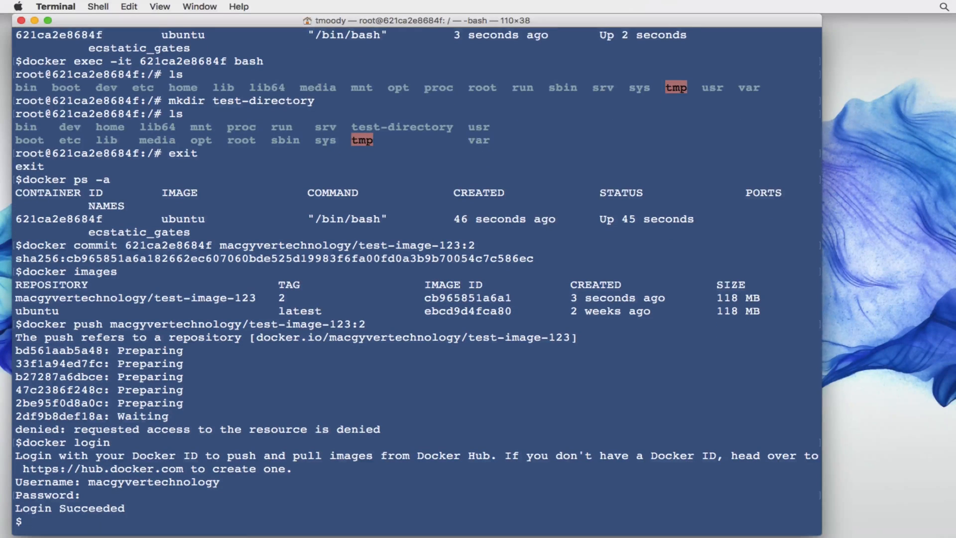
{"action": "type", "text": "docker push macgyvertechnology/test-image-123:2"}
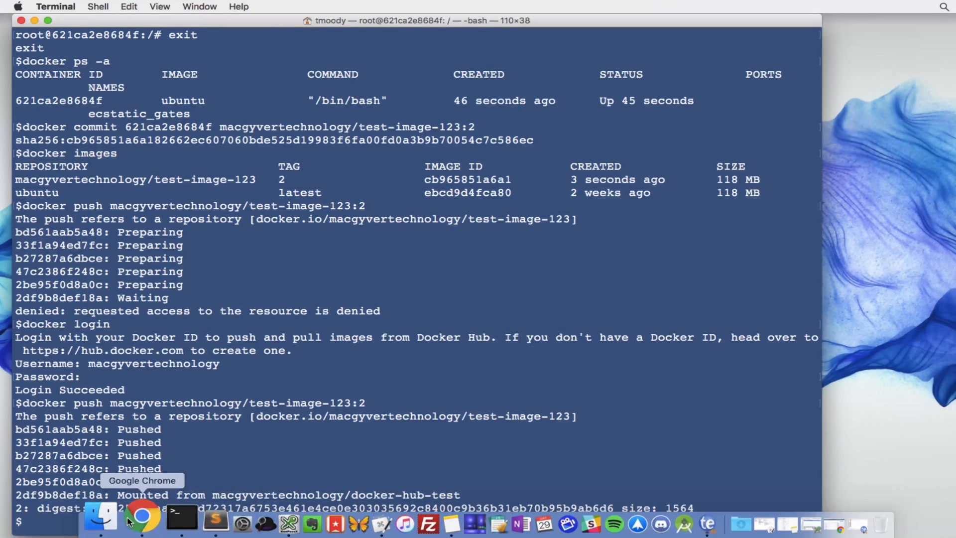
Show page 2 of the Docker Hub repositories list with public test-image-123
{"action": "left_click", "coordinate": [141, 518]}
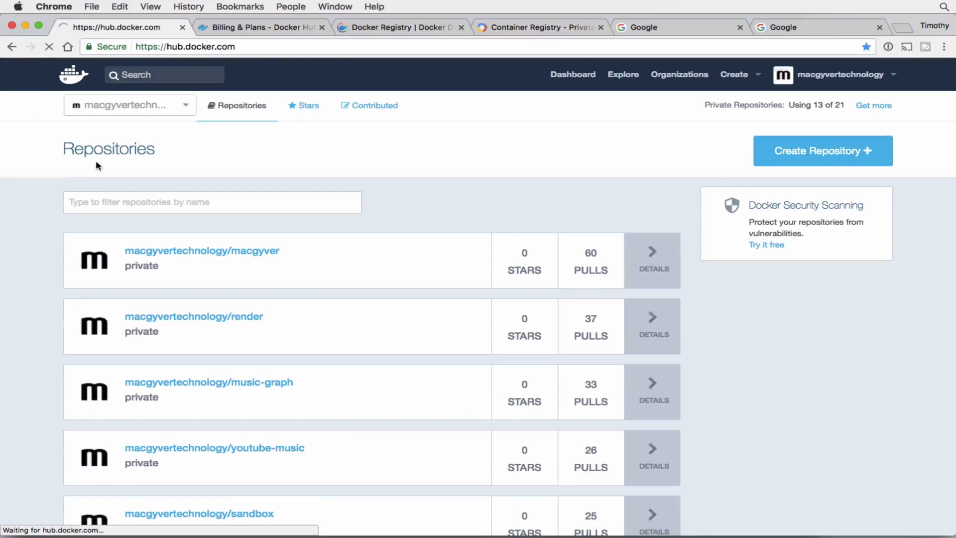
{"action": "scroll", "scroll_direction": "down", "scroll_amount": 3}
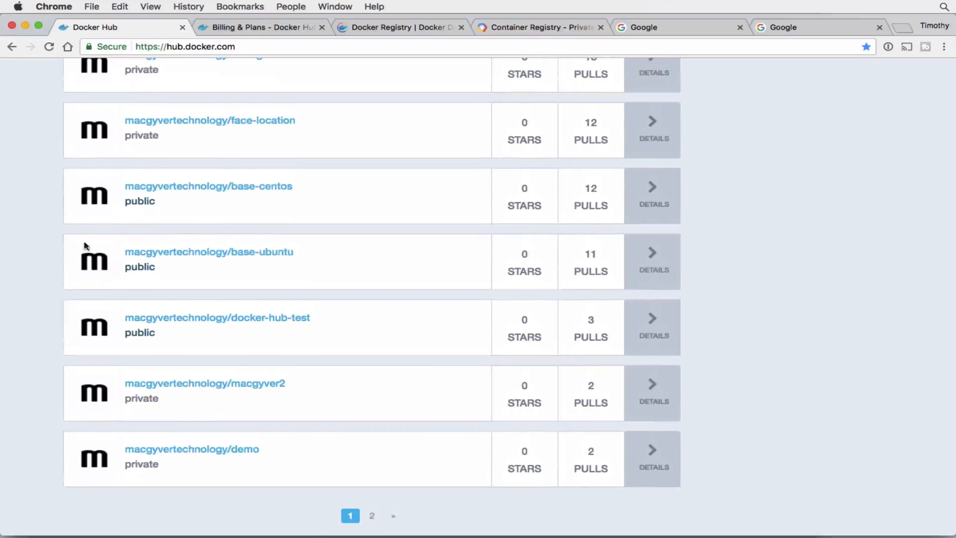
{"action": "mouse_move", "coordinate": [335, 402]}
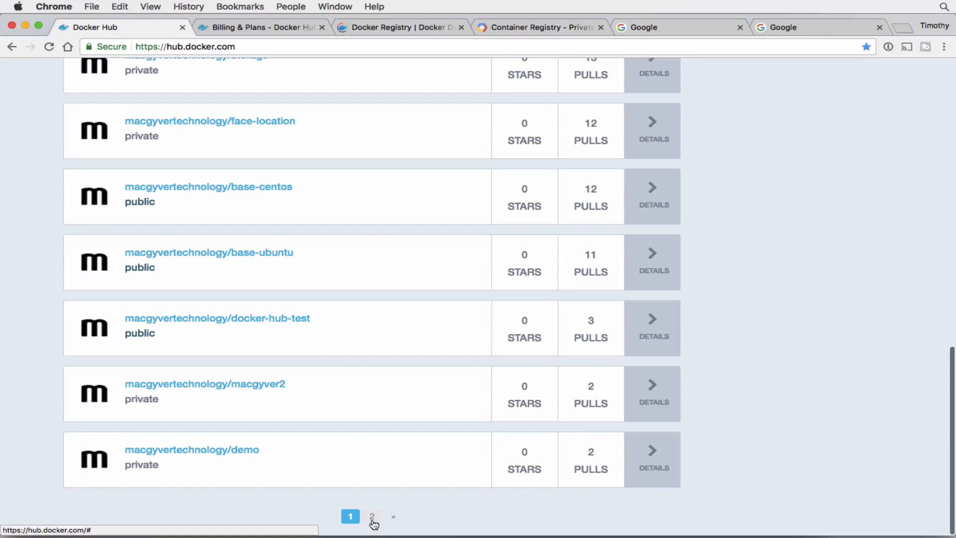
{"action": "left_click", "coordinate": [371, 515]}
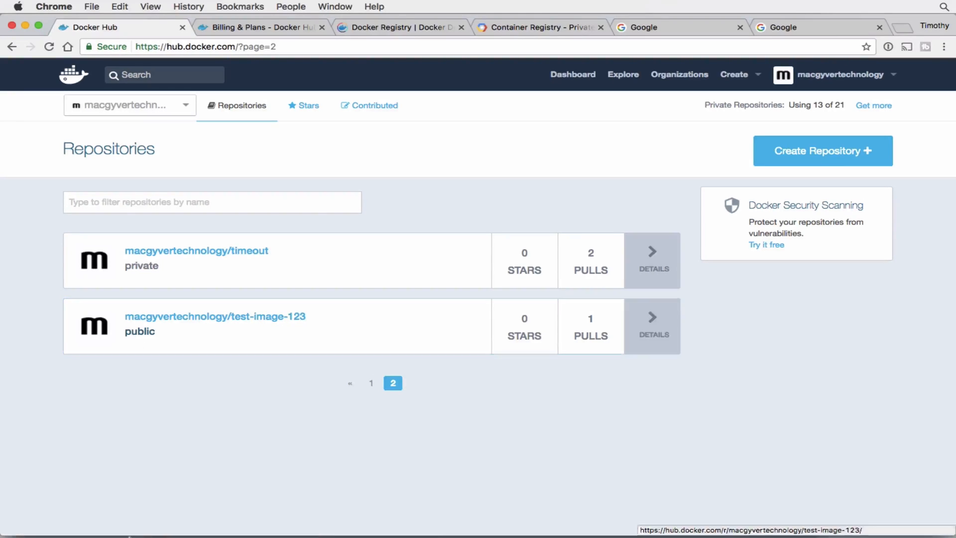
{"action": "mouse_move", "coordinate": [172, 325]}
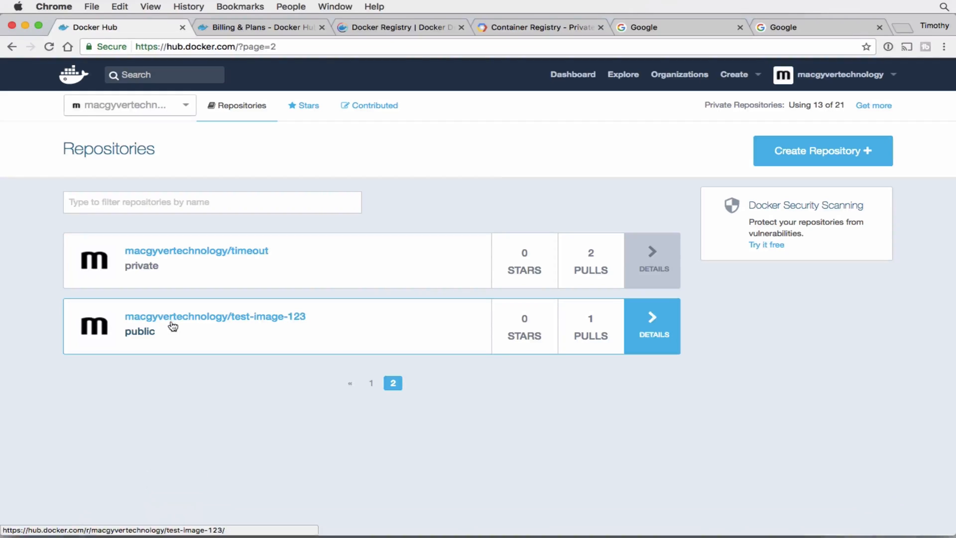
{"action": "mouse_move", "coordinate": [172, 418]}
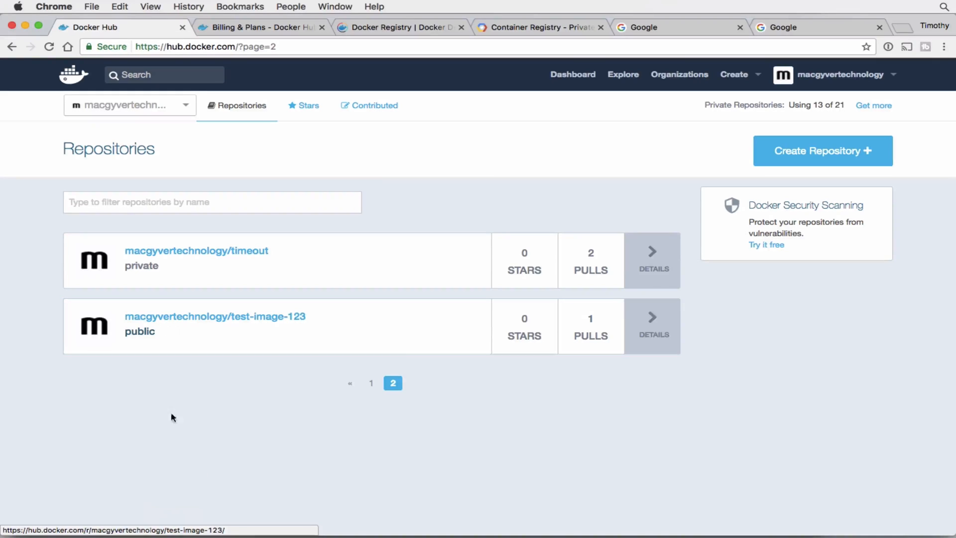
{"action": "mouse_move", "coordinate": [188, 355]}
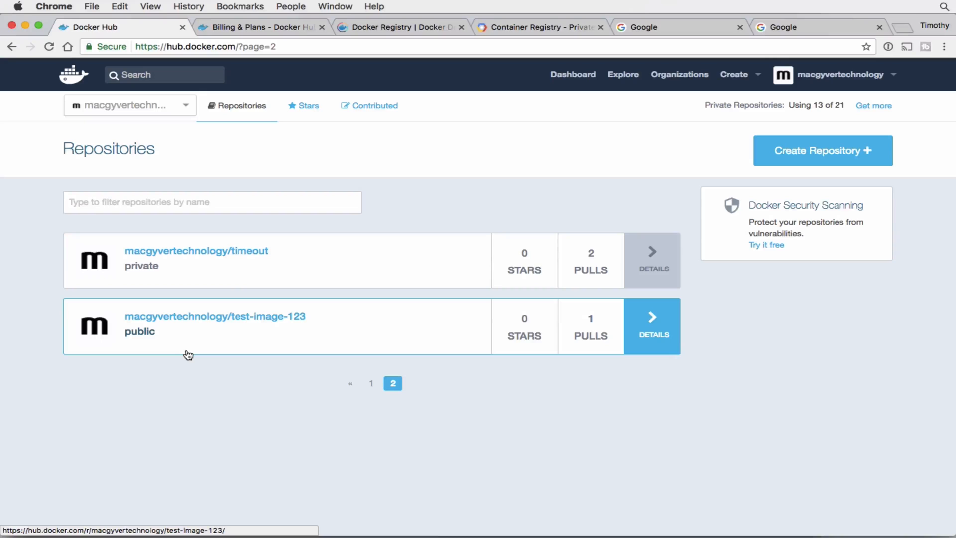